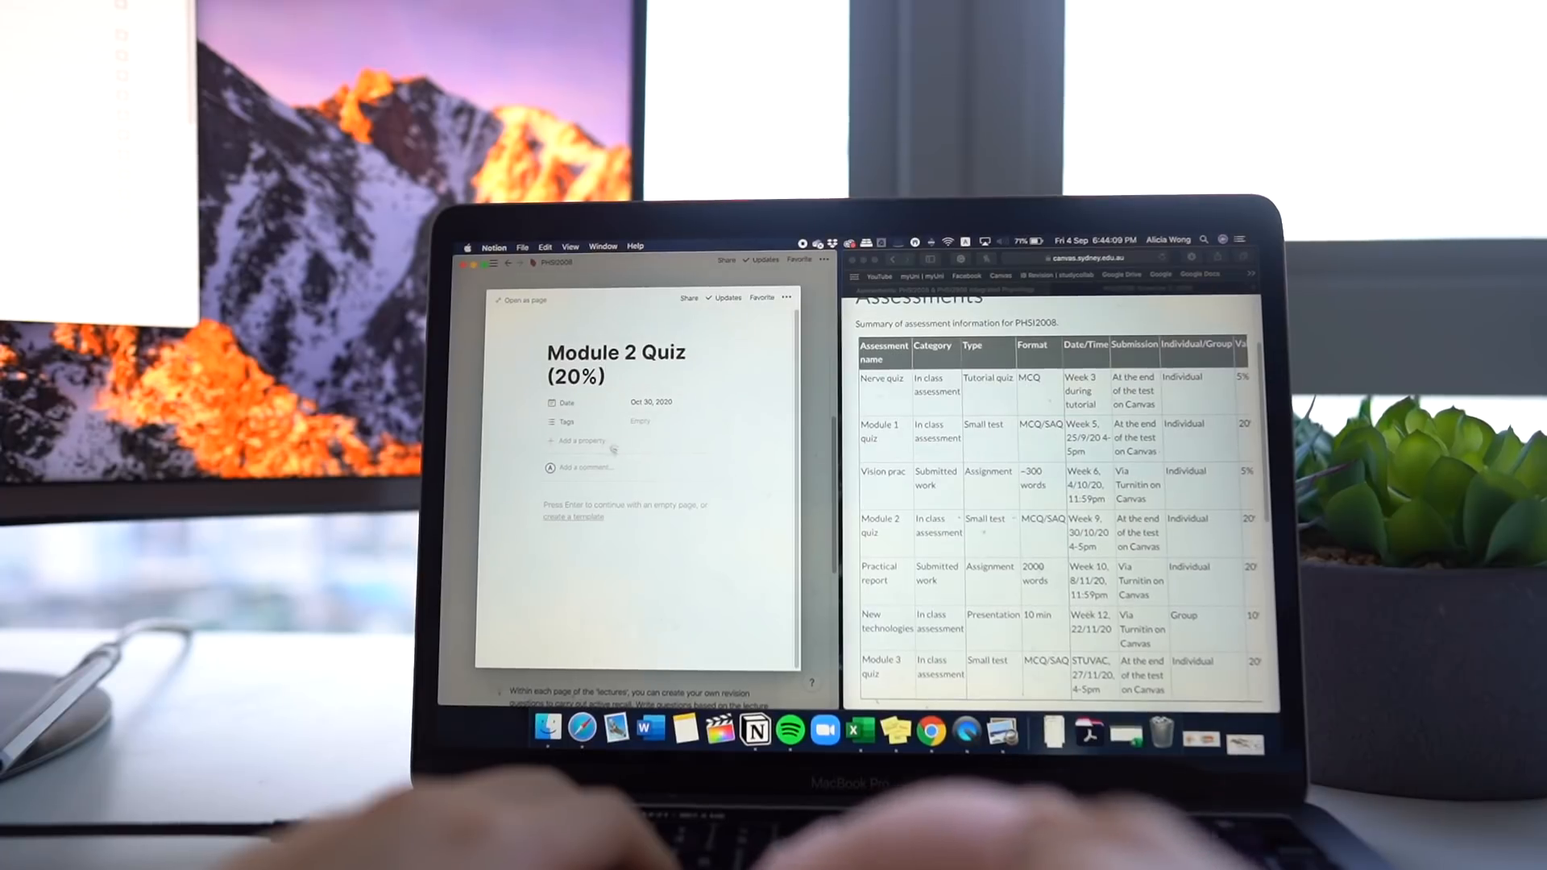
Tag the next lecture rows with the topic '1: Cellular Neurophysiology'.
{"action": "left_click", "coordinate": [578, 442]}
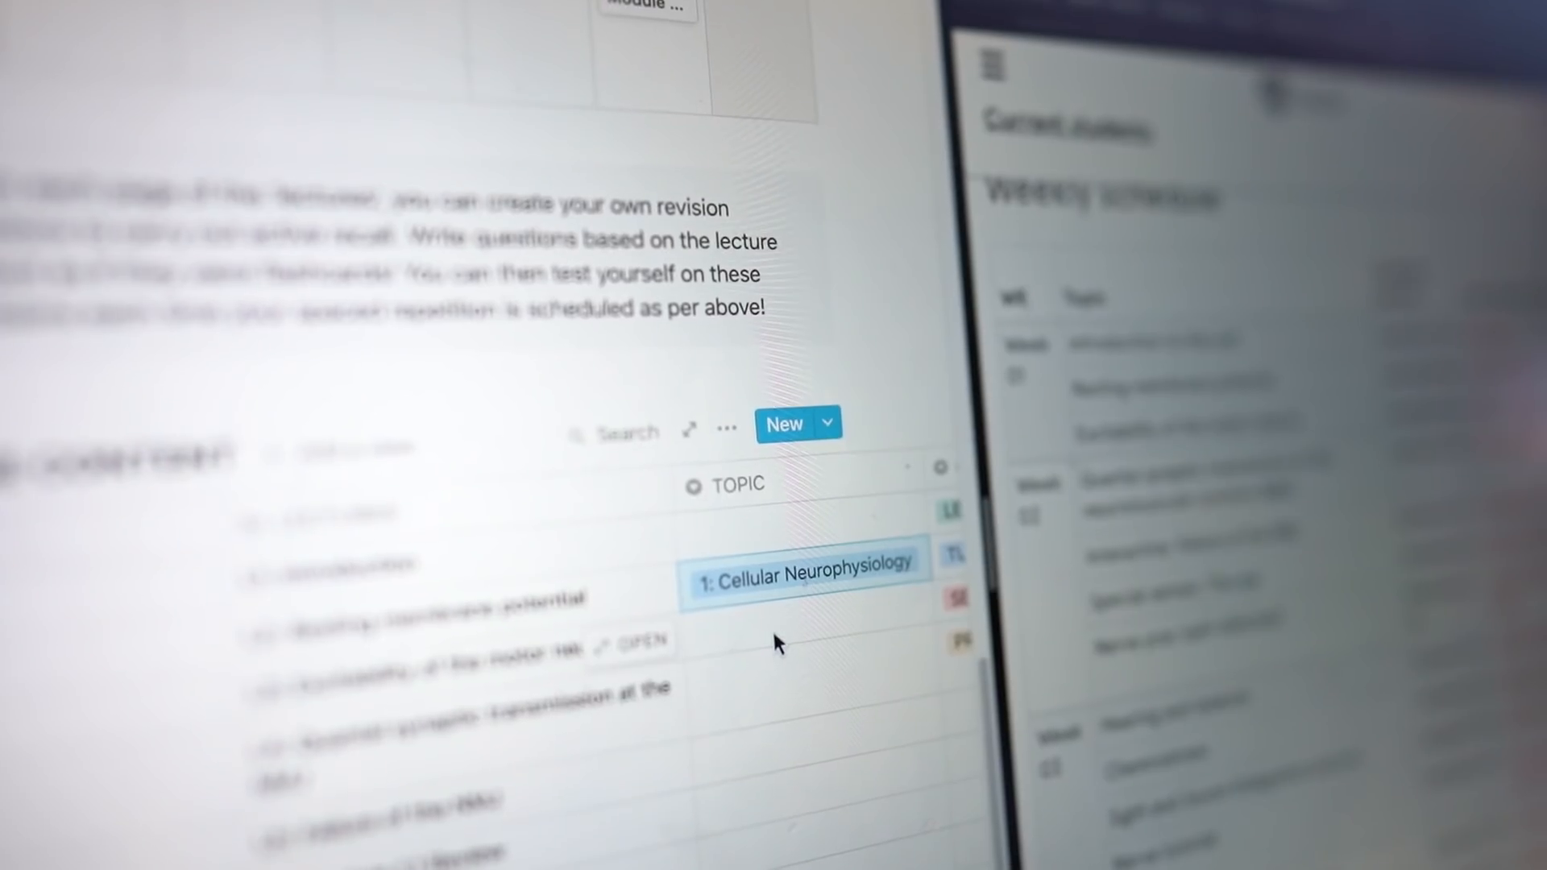
{"action": "left_click", "coordinate": [801, 577]}
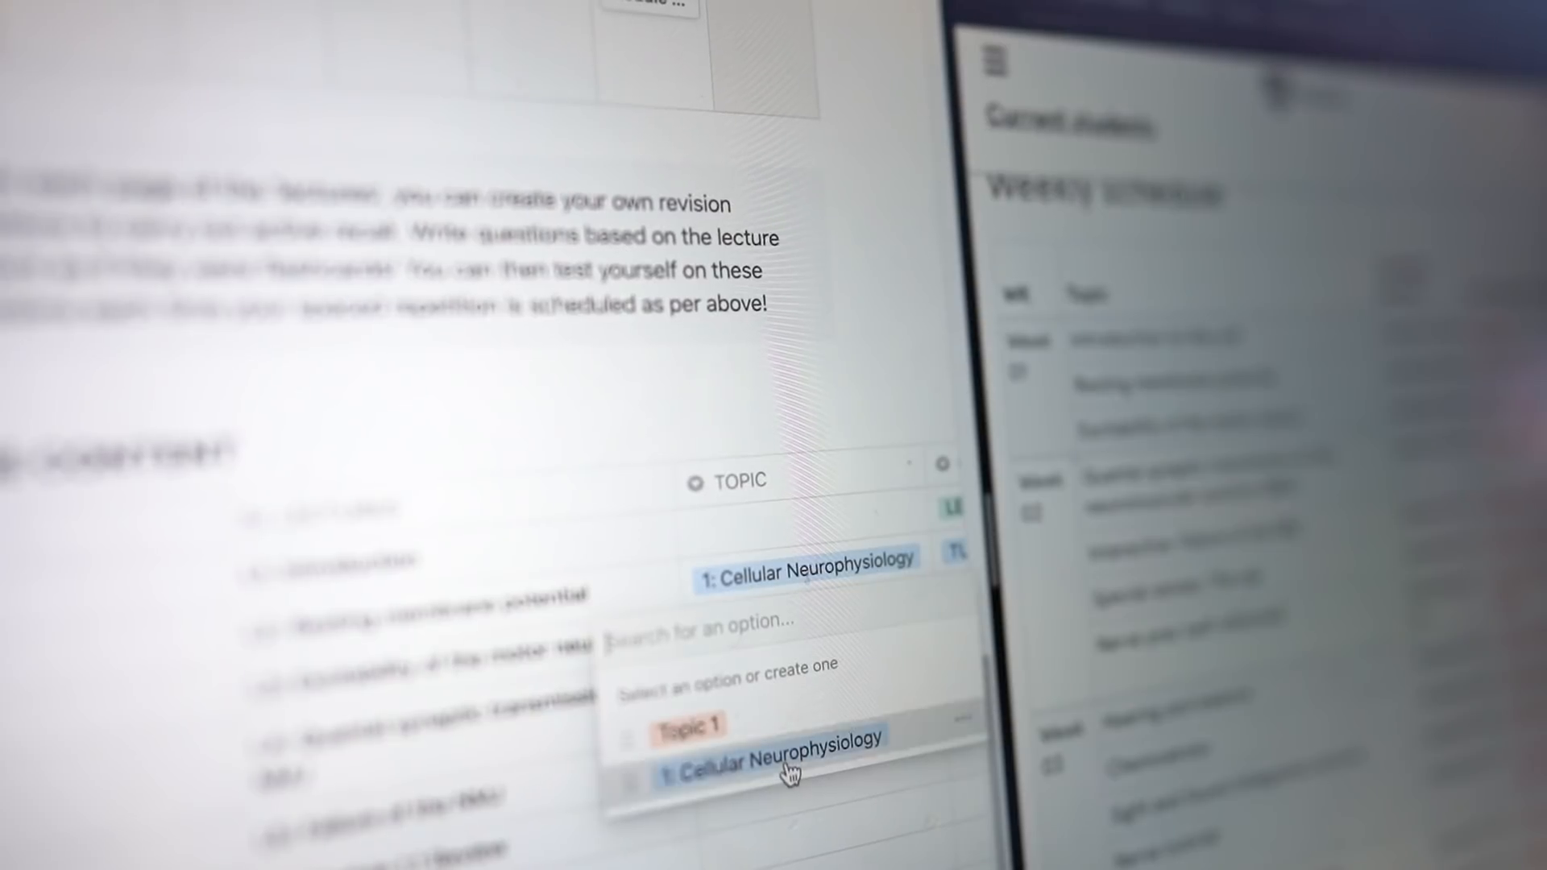
{"action": "left_click", "coordinate": [772, 764]}
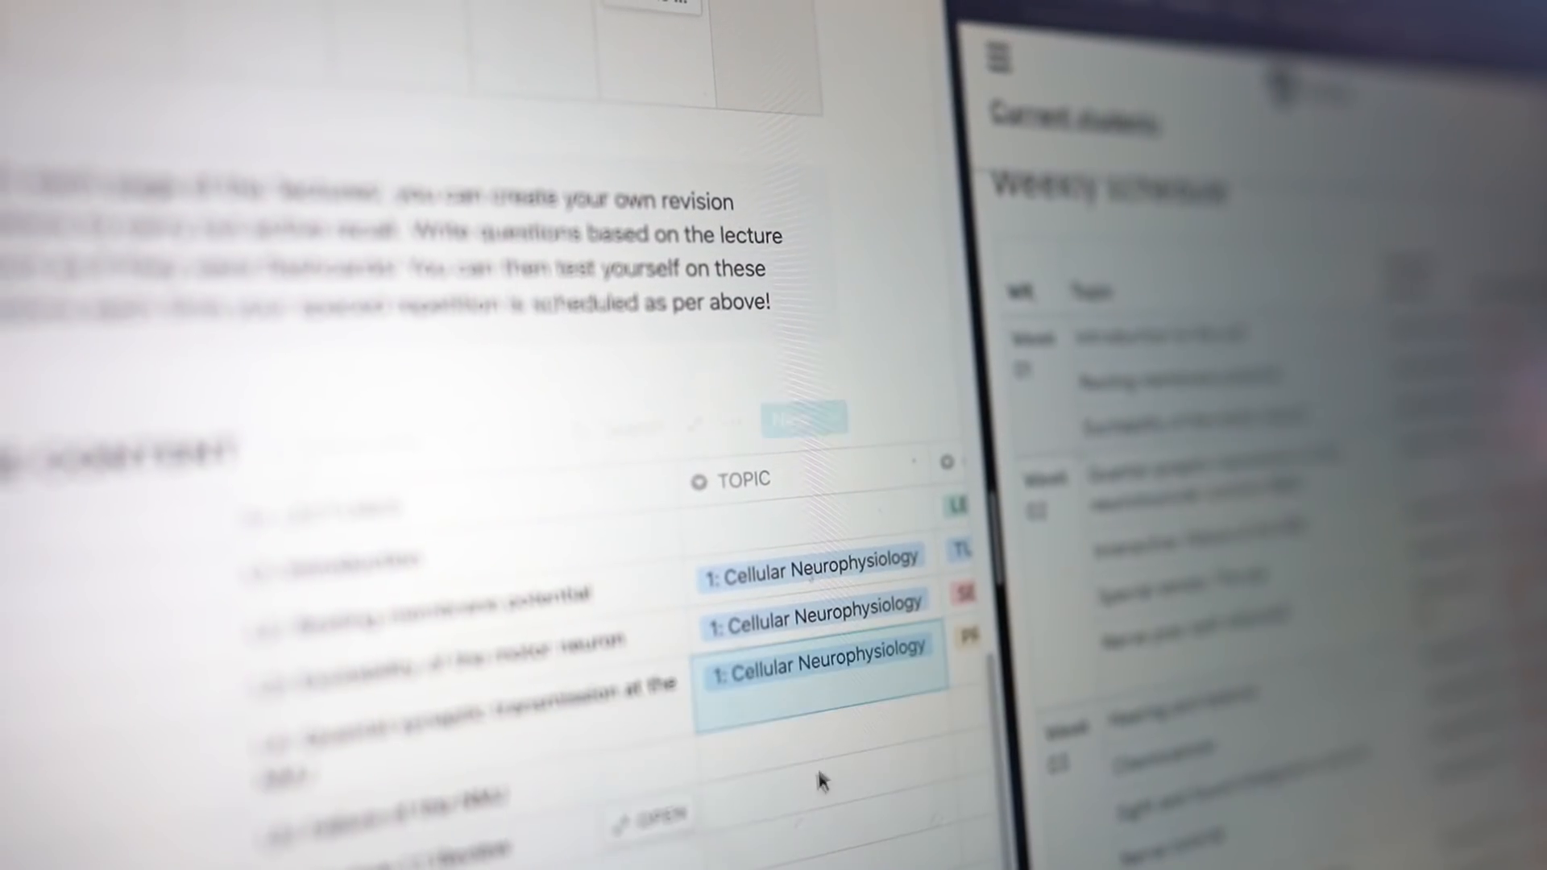